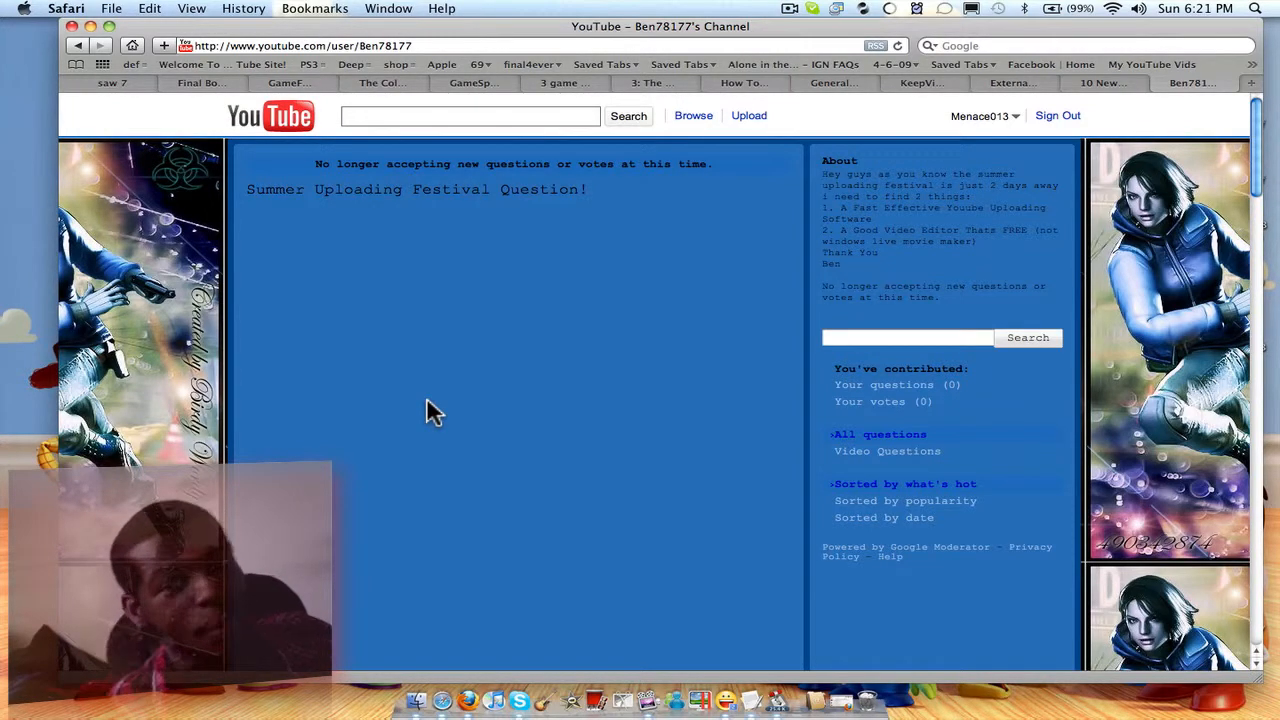
- Scroll the Ben78177 channel page down to the Profile and Subscribers boxes
scroll(down, 3)
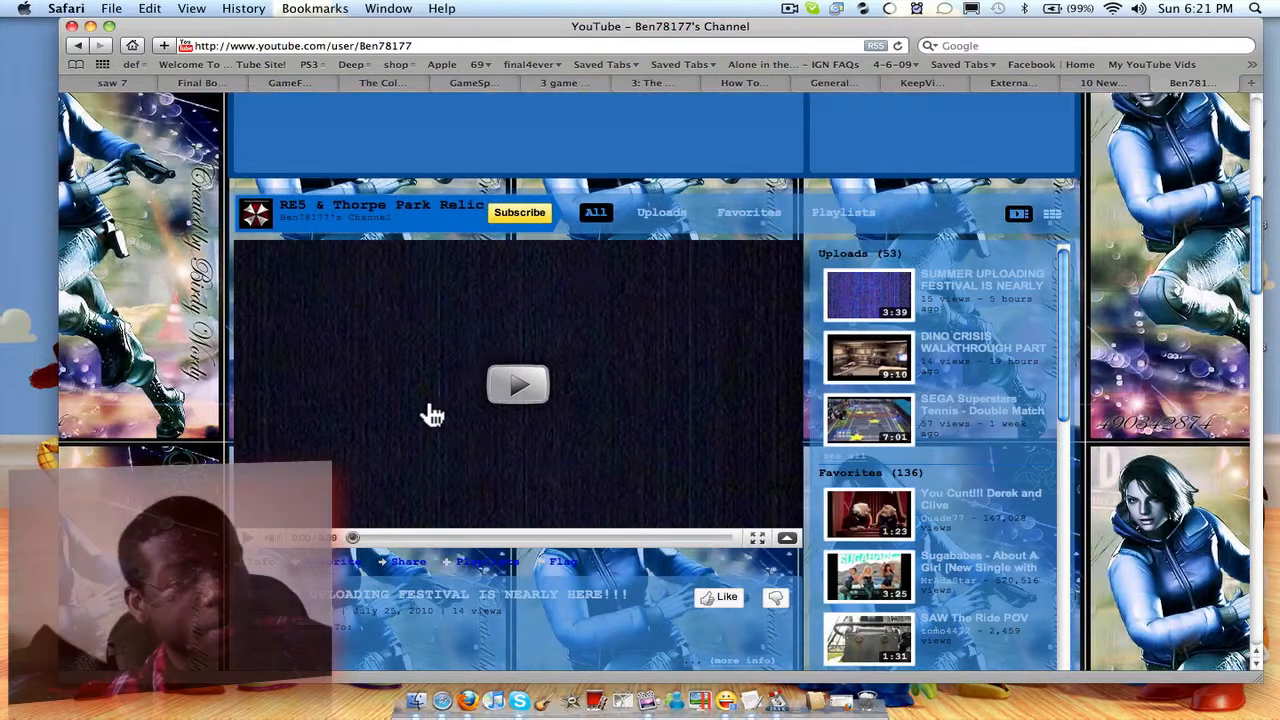
scroll(down, 3)
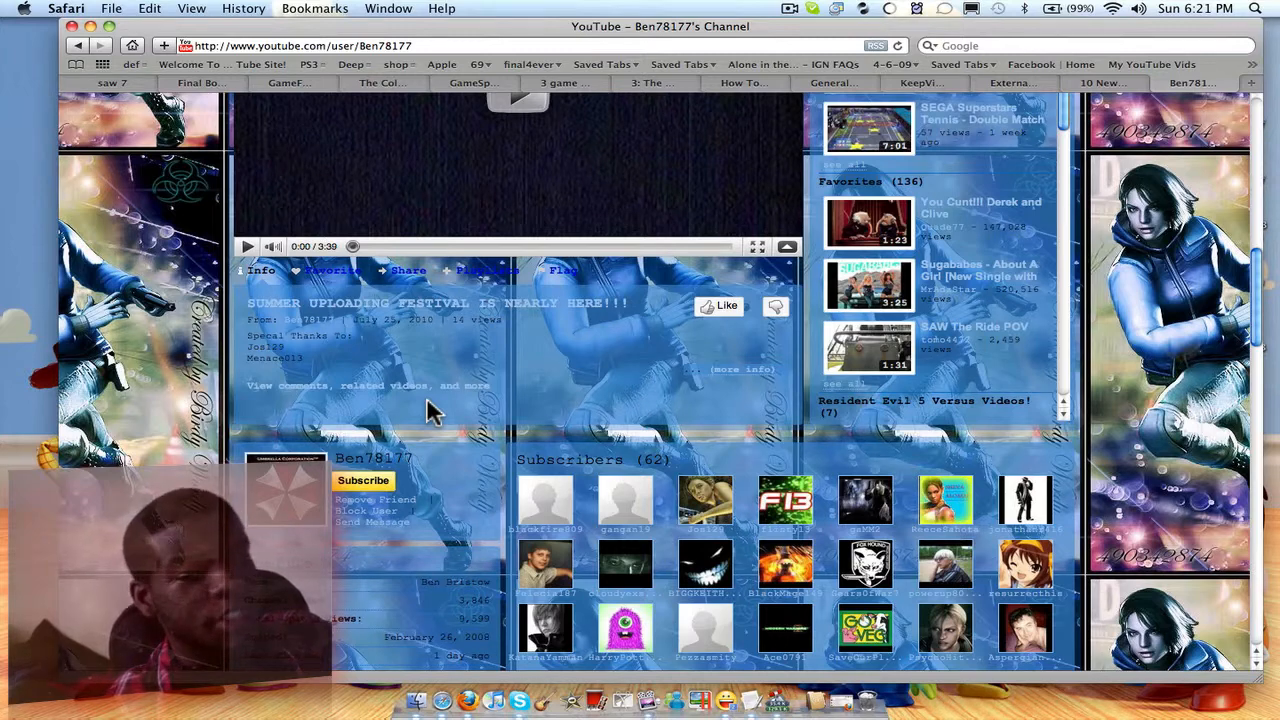
scroll(down, 3)
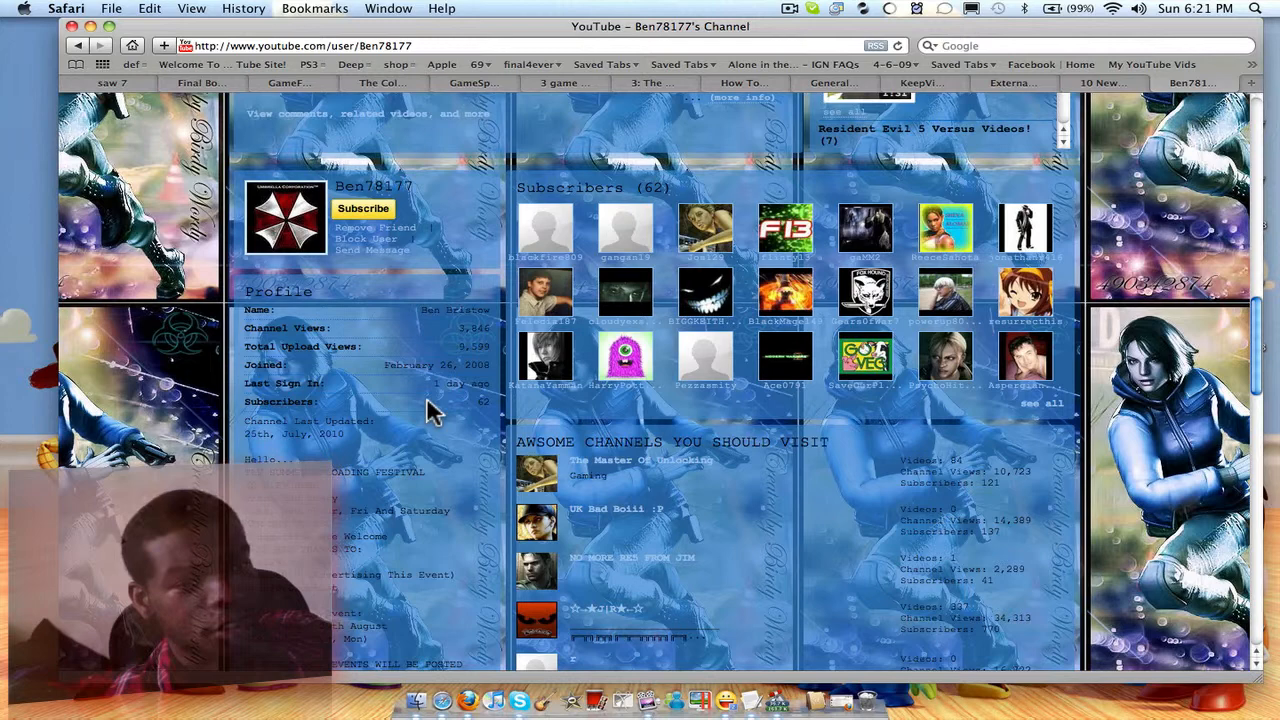
- Scroll through the comments, 255 friends and Recent Activity boxes around the Moderator module
scroll(up, 3)
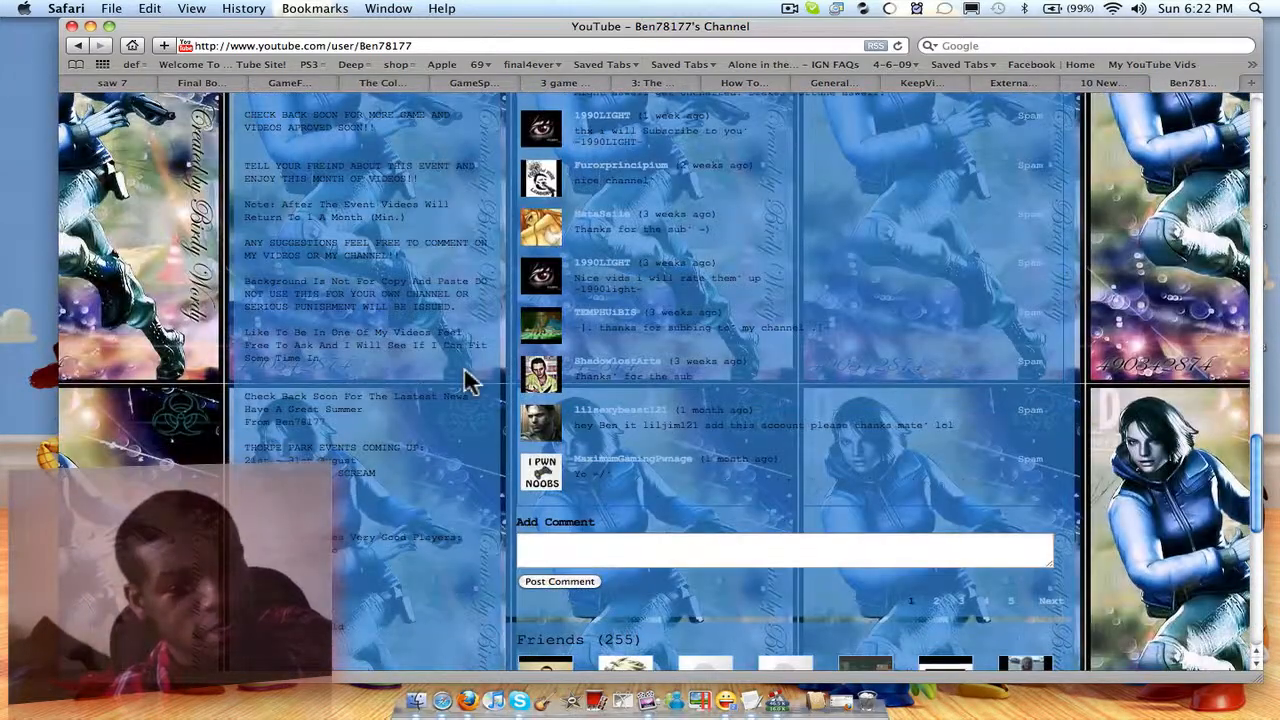
scroll(down, 3)
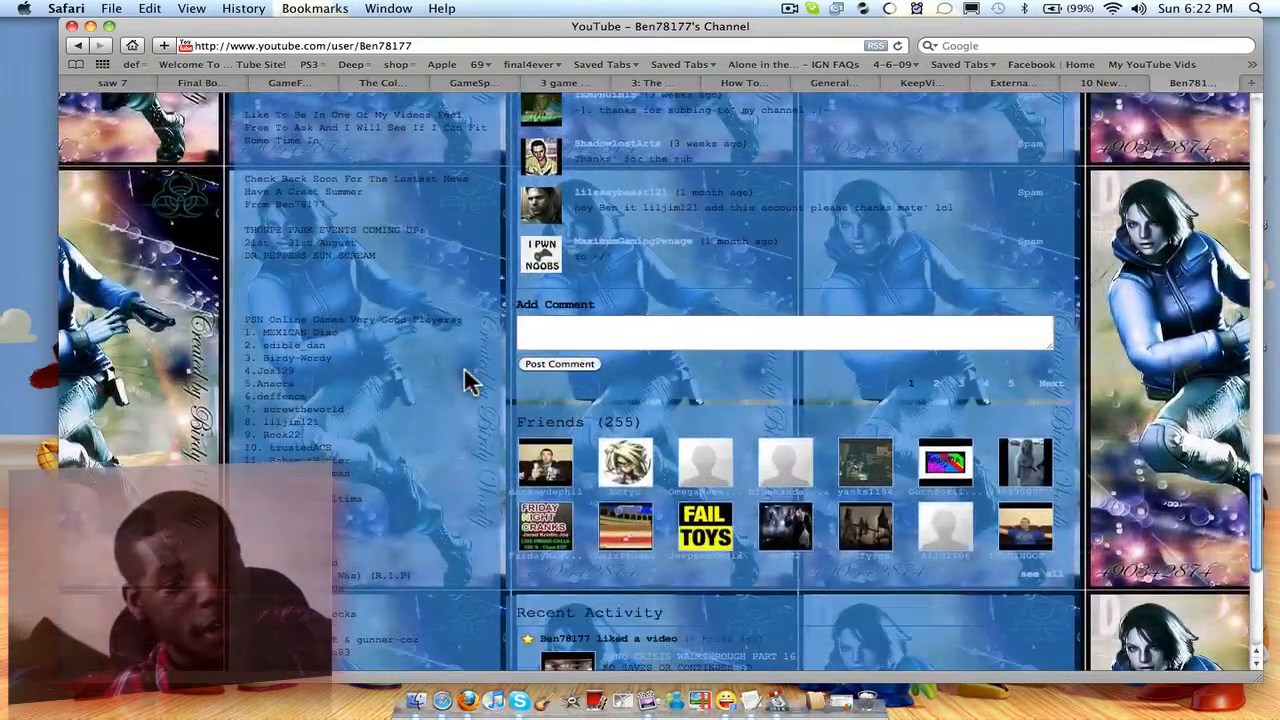
scroll(down, 3)
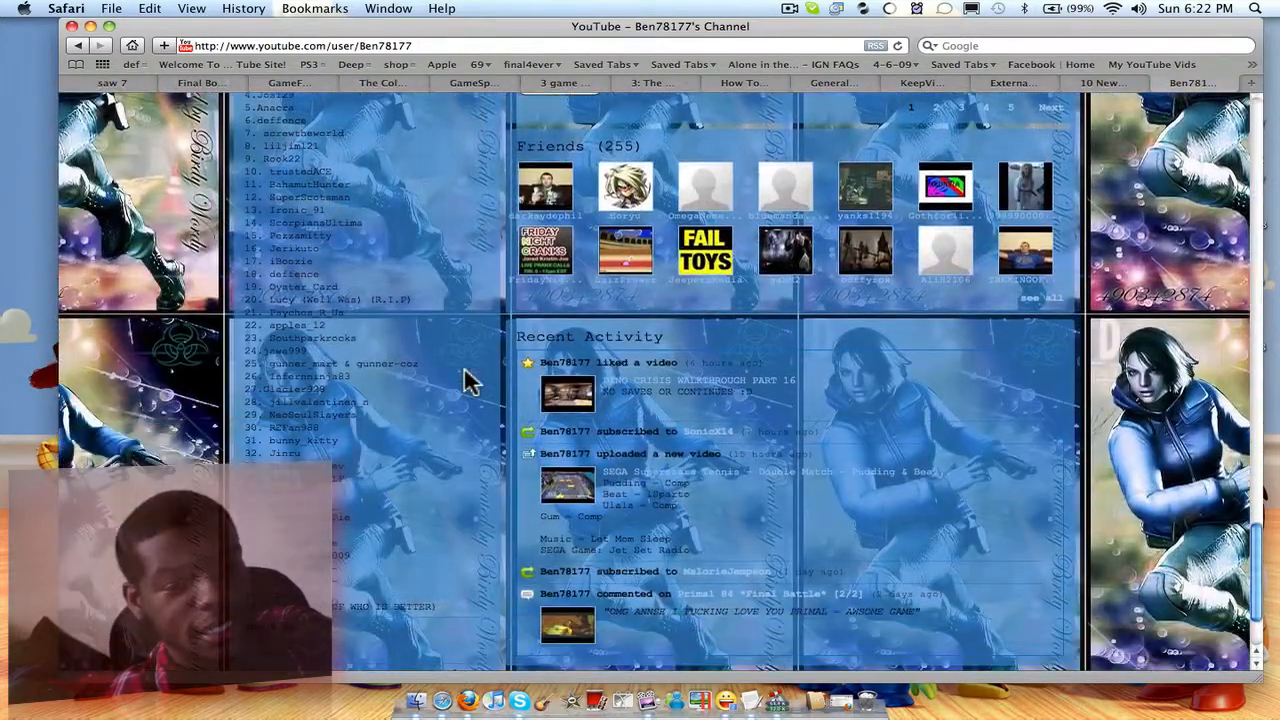
scroll(up, 3)
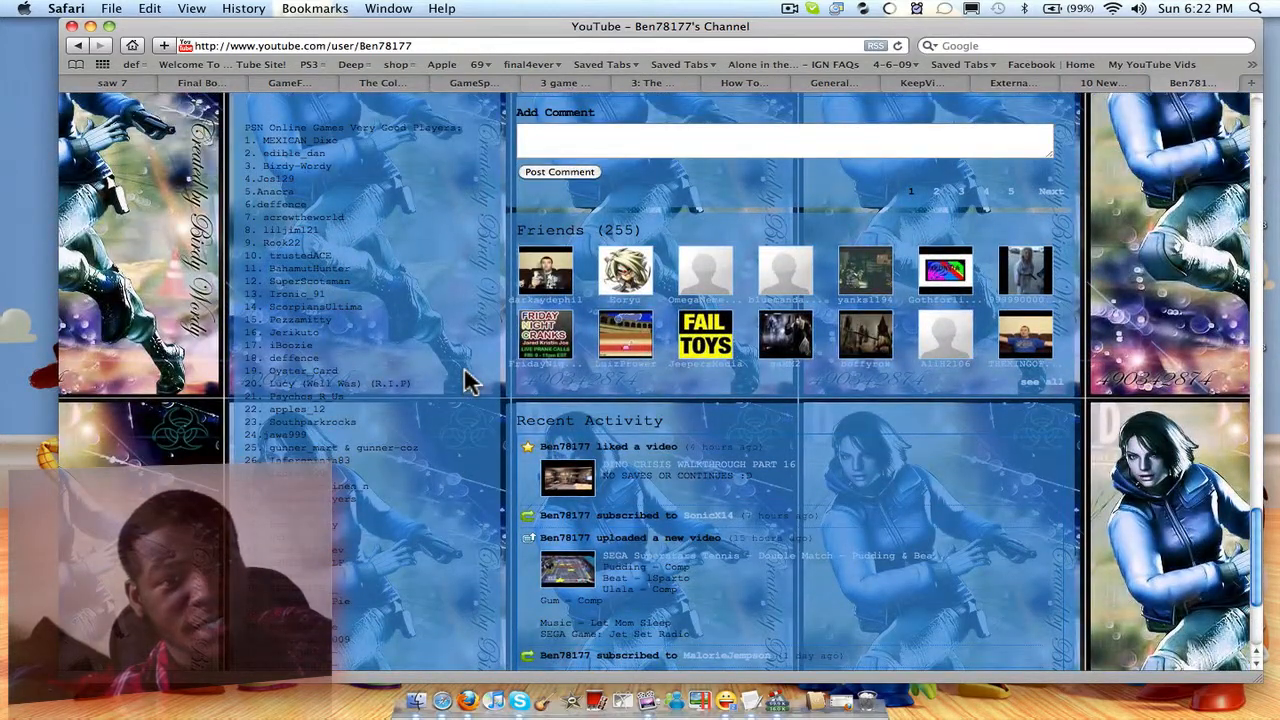
scroll(down, 3)
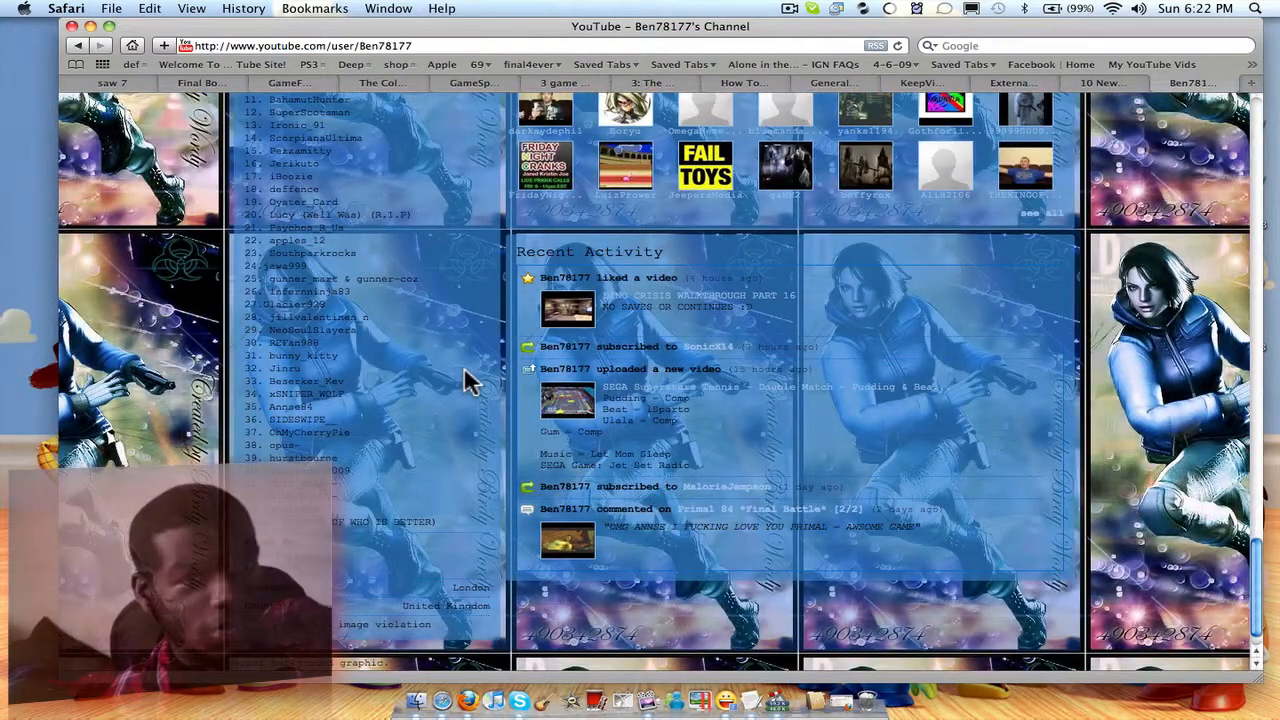
scroll(up, 3)
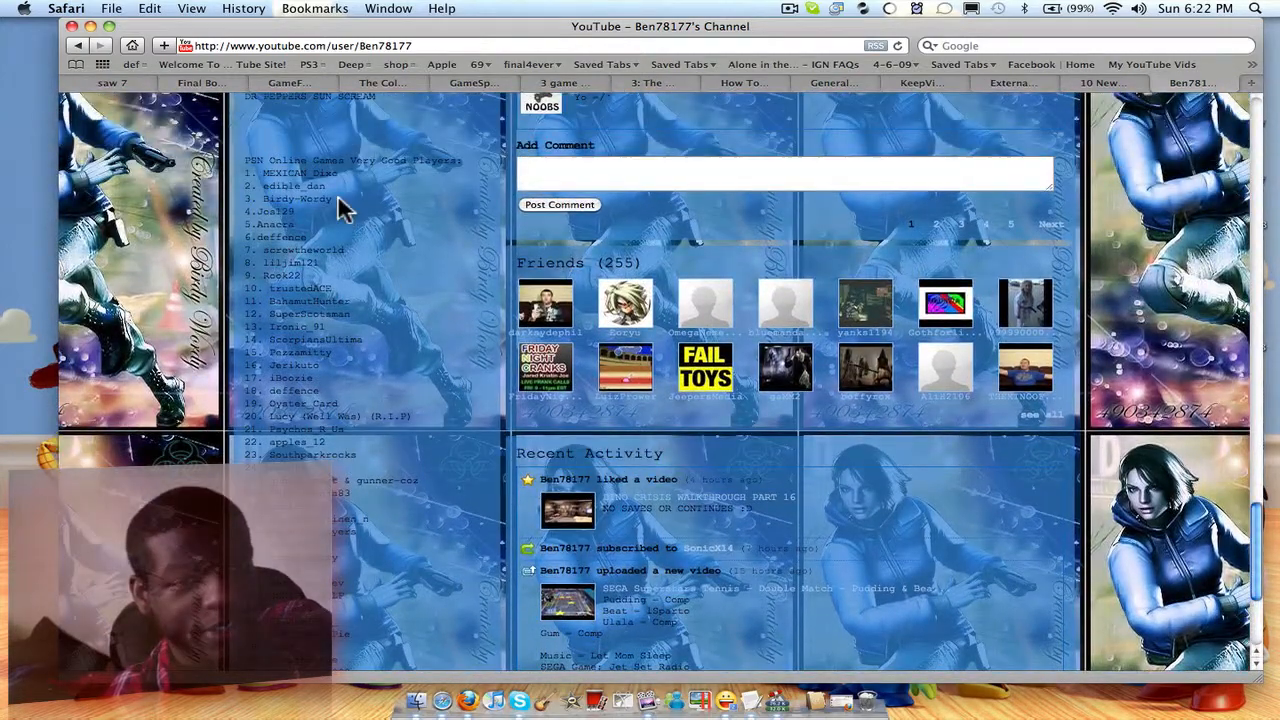
scroll(down, 3)
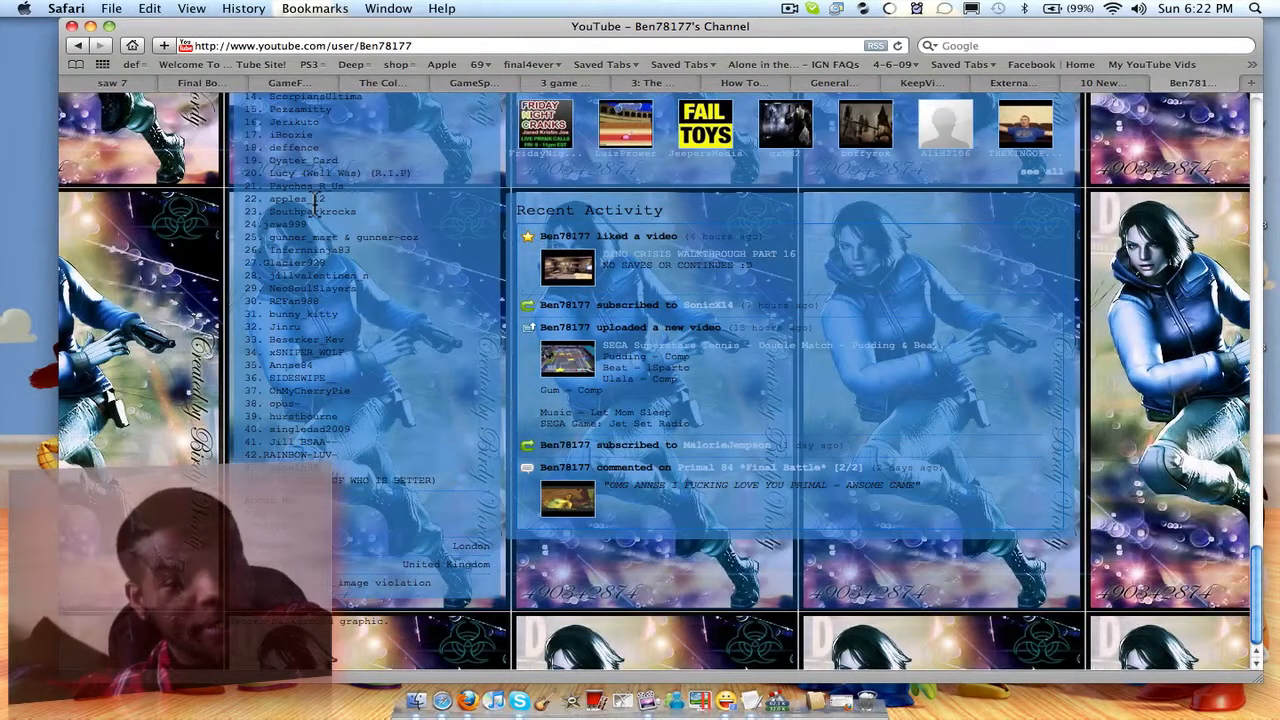
scroll(down, 3)
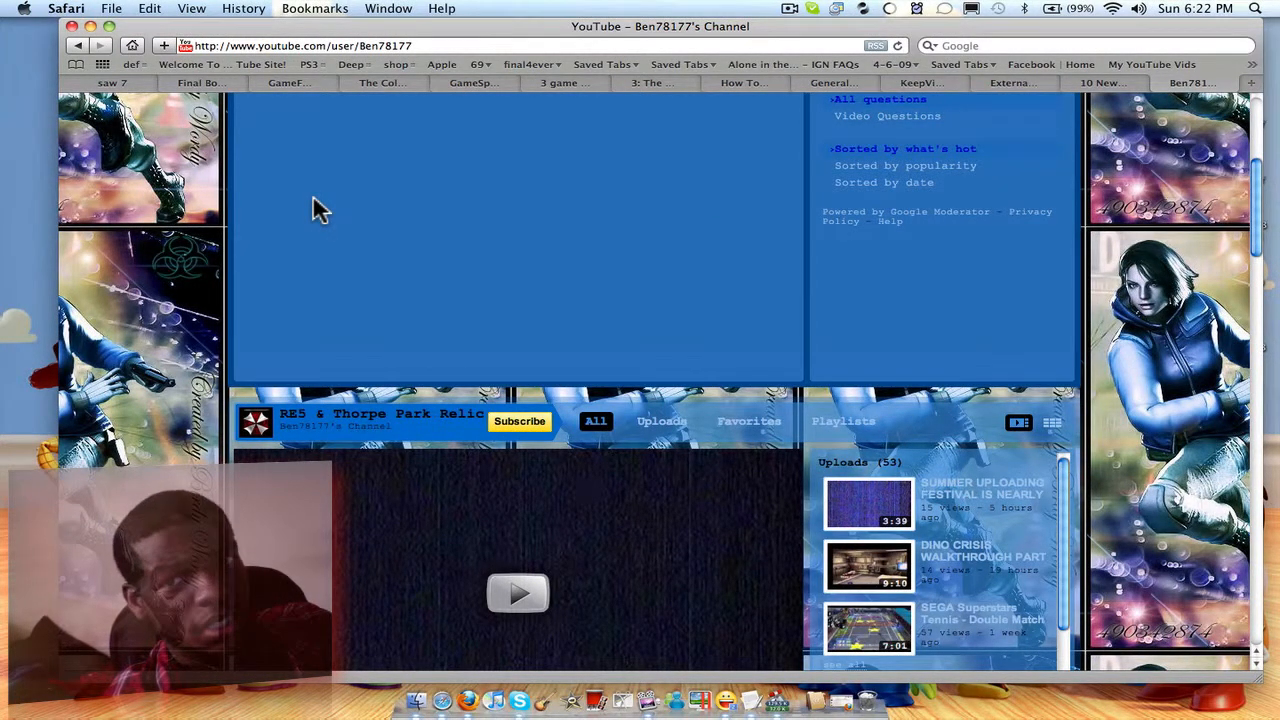
scroll(up, 3)
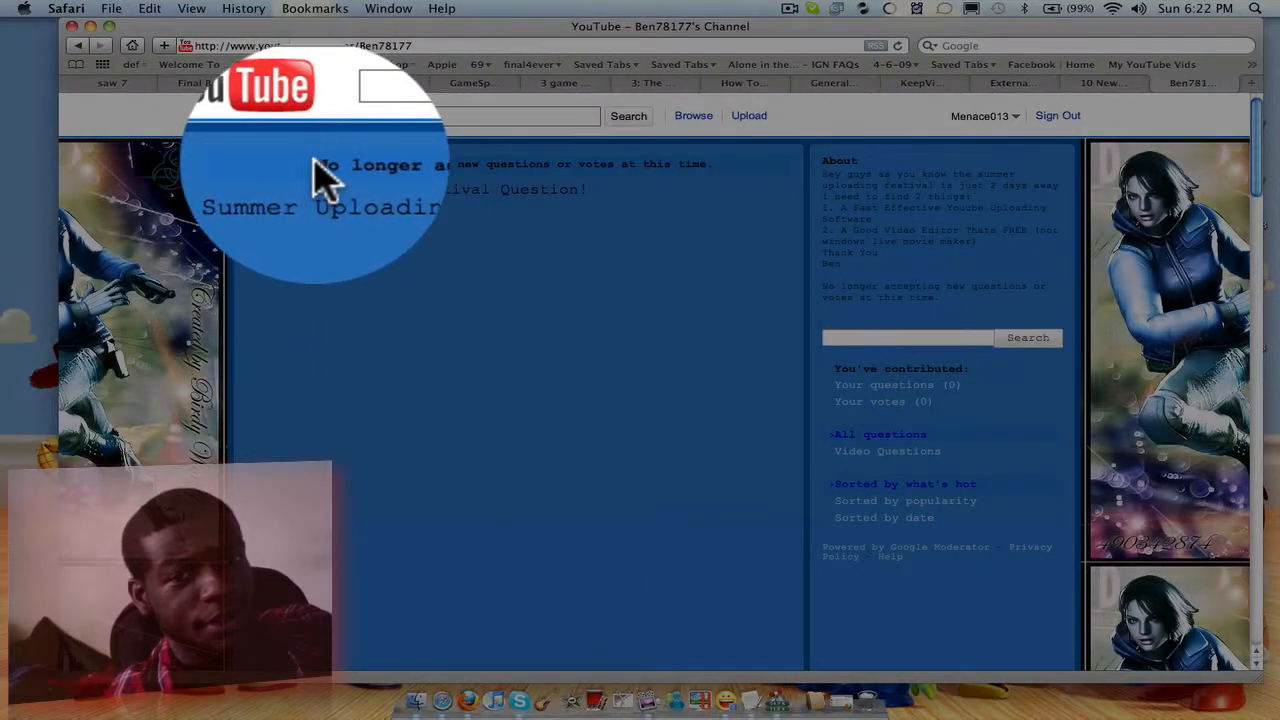
scroll(down, 3)
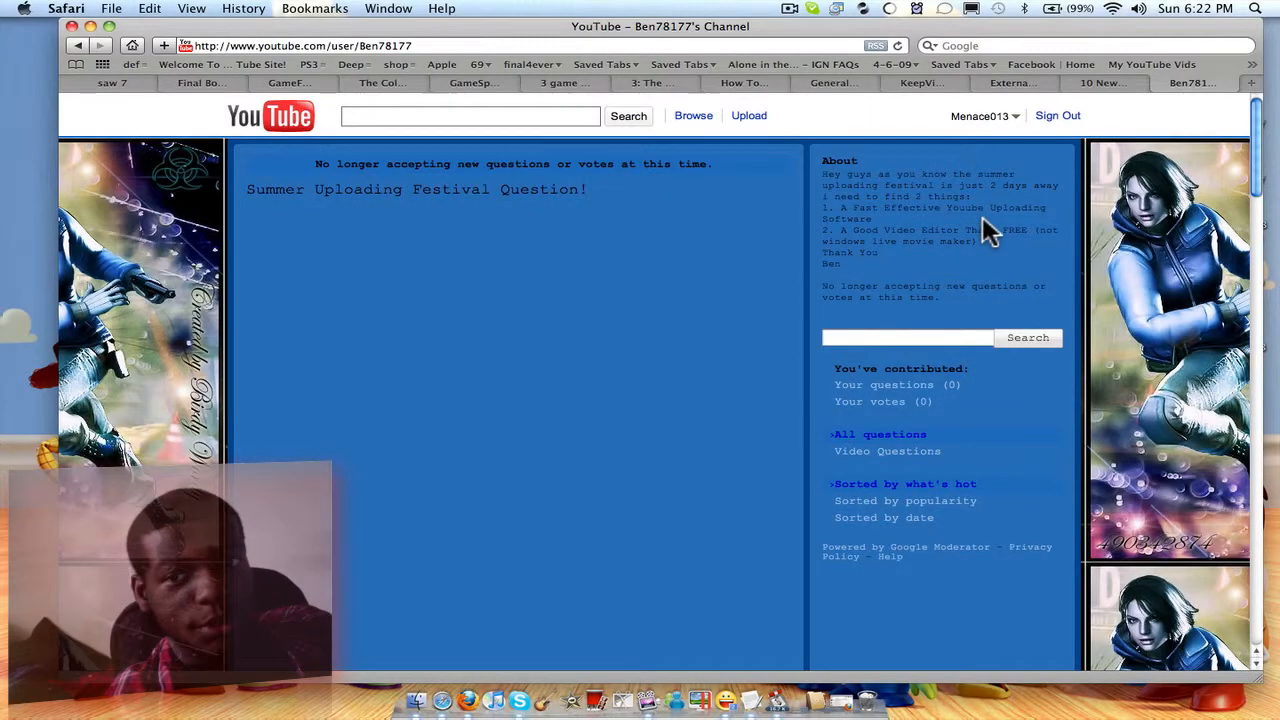
mouse_move(980, 270)
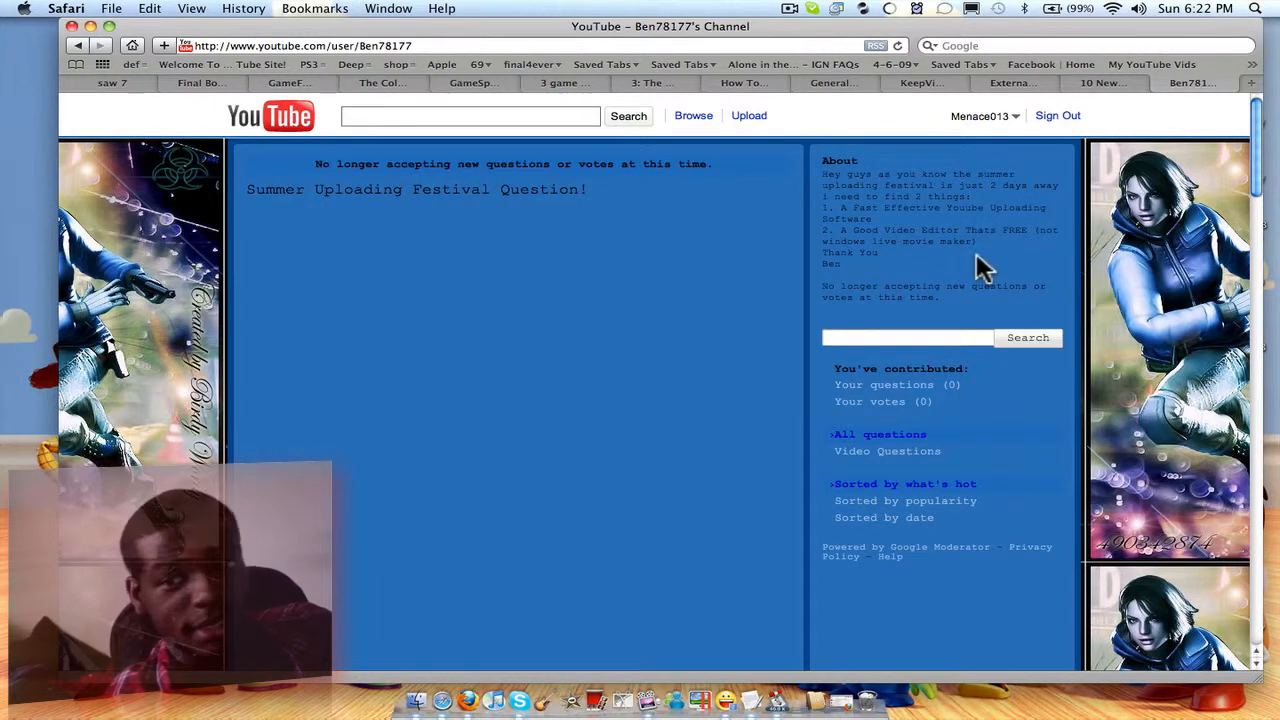
mouse_move(1048, 270)
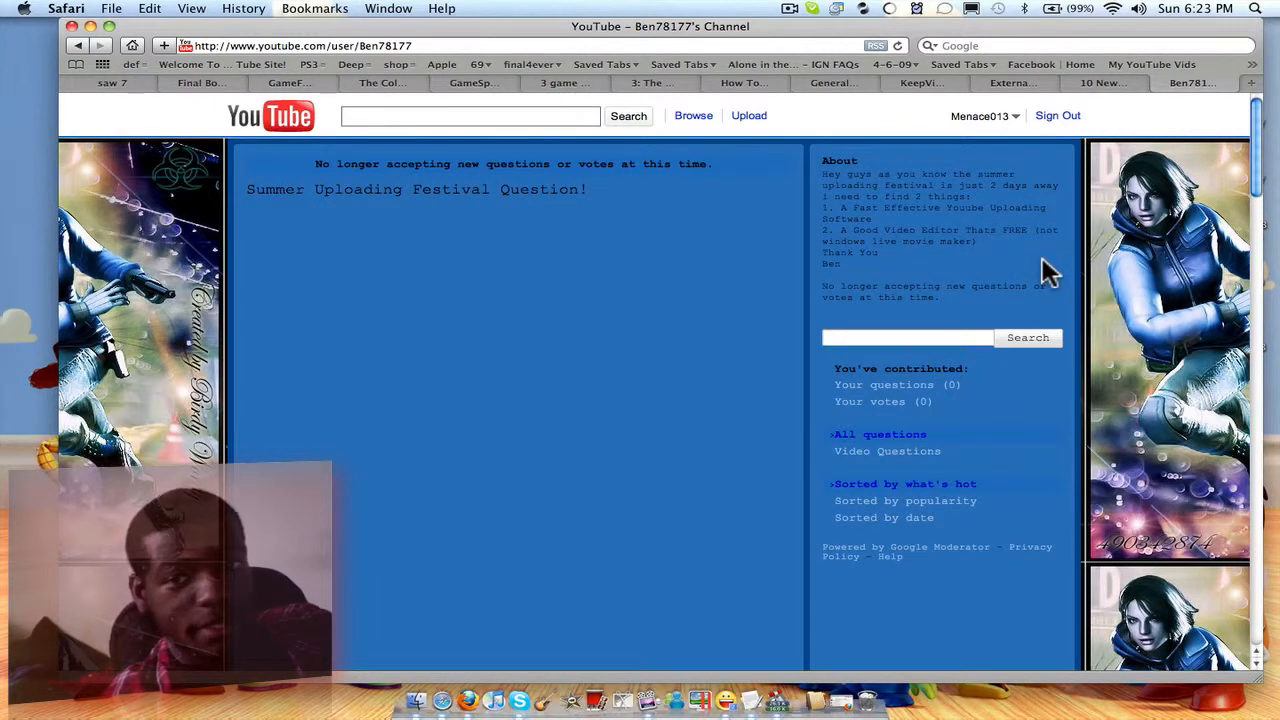
mouse_move(920, 280)
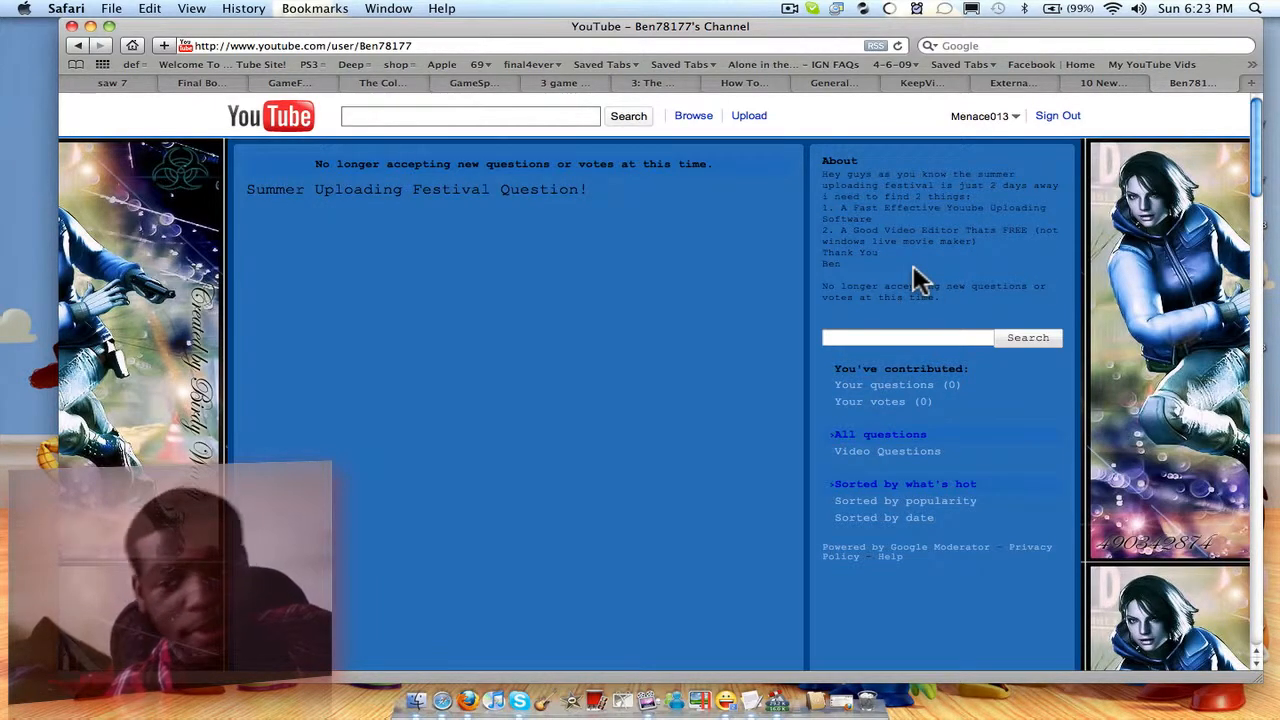
scroll(down, 3)
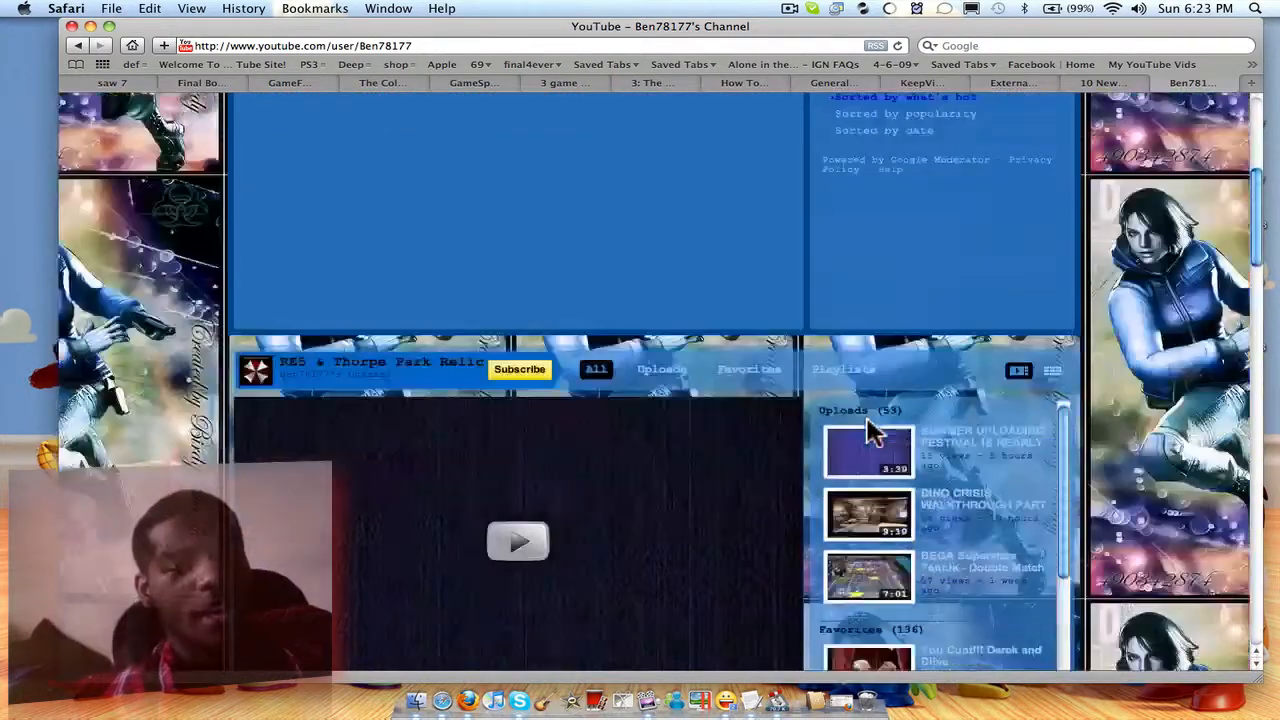
- From the Playlists list, play the RE5 Team Survivors video, then the Resident Evil 5 Machinima Trailer
click(844, 368)
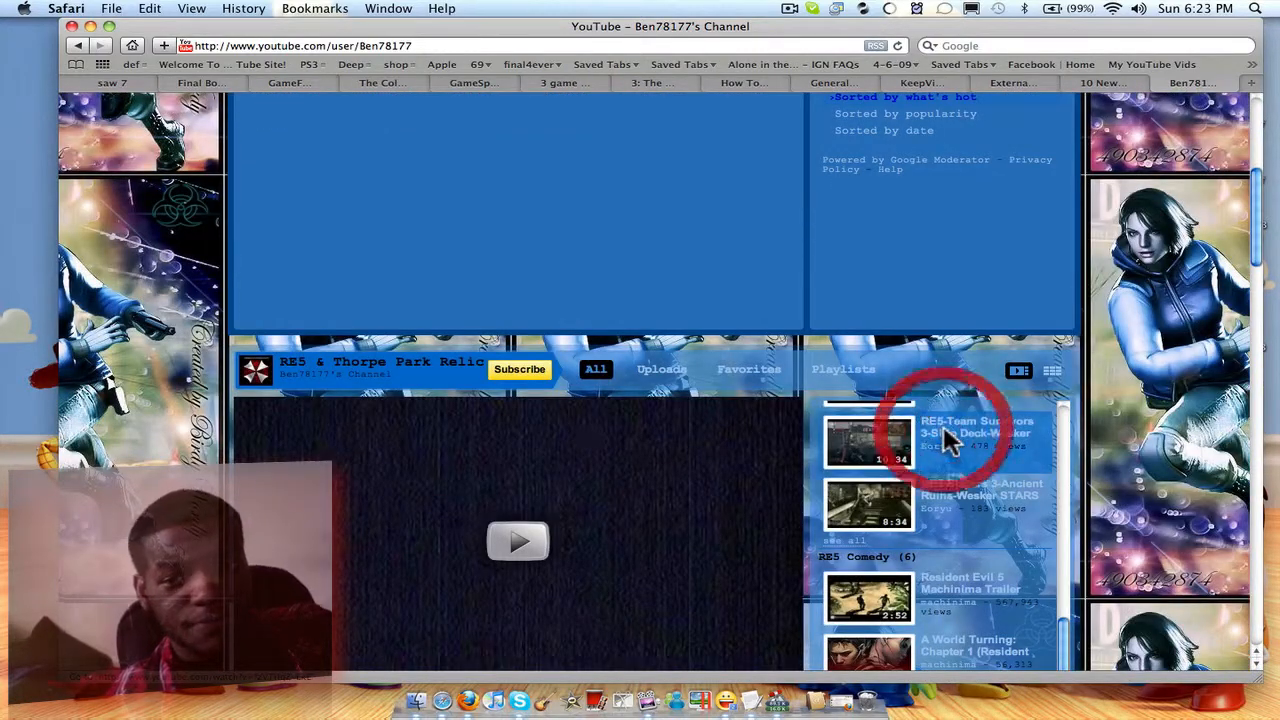
click(868, 442)
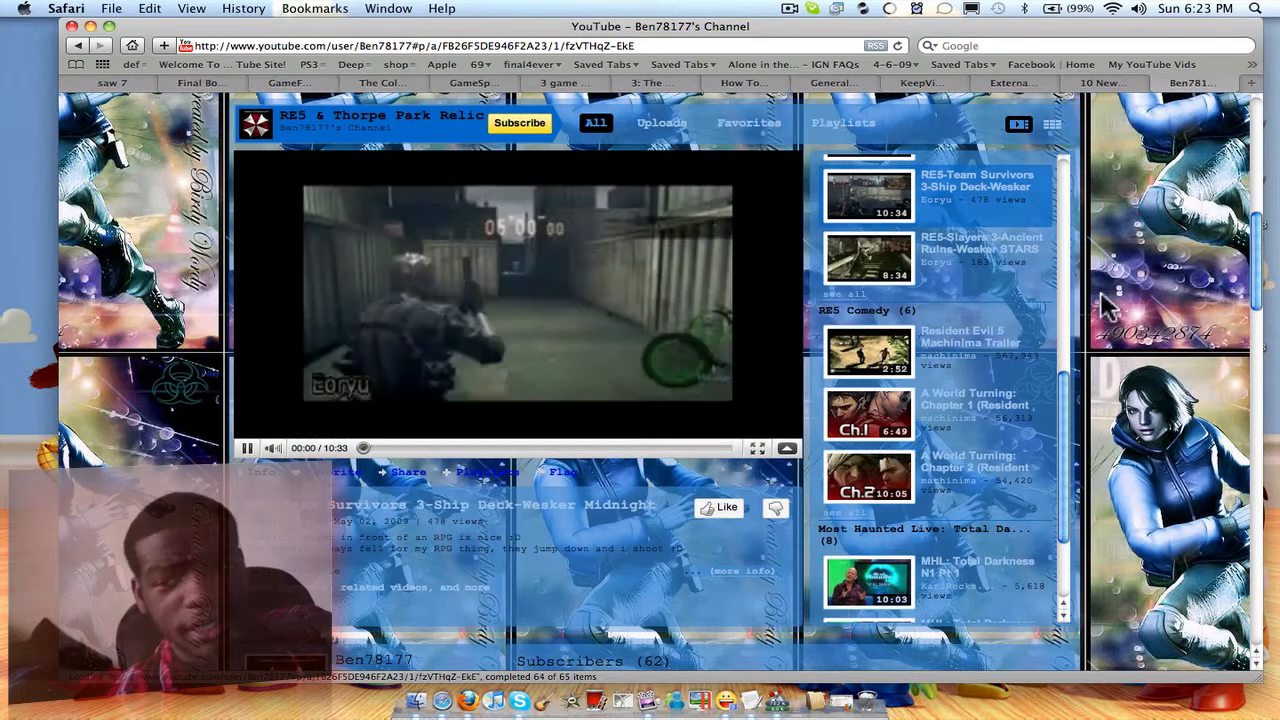
click(378, 448)
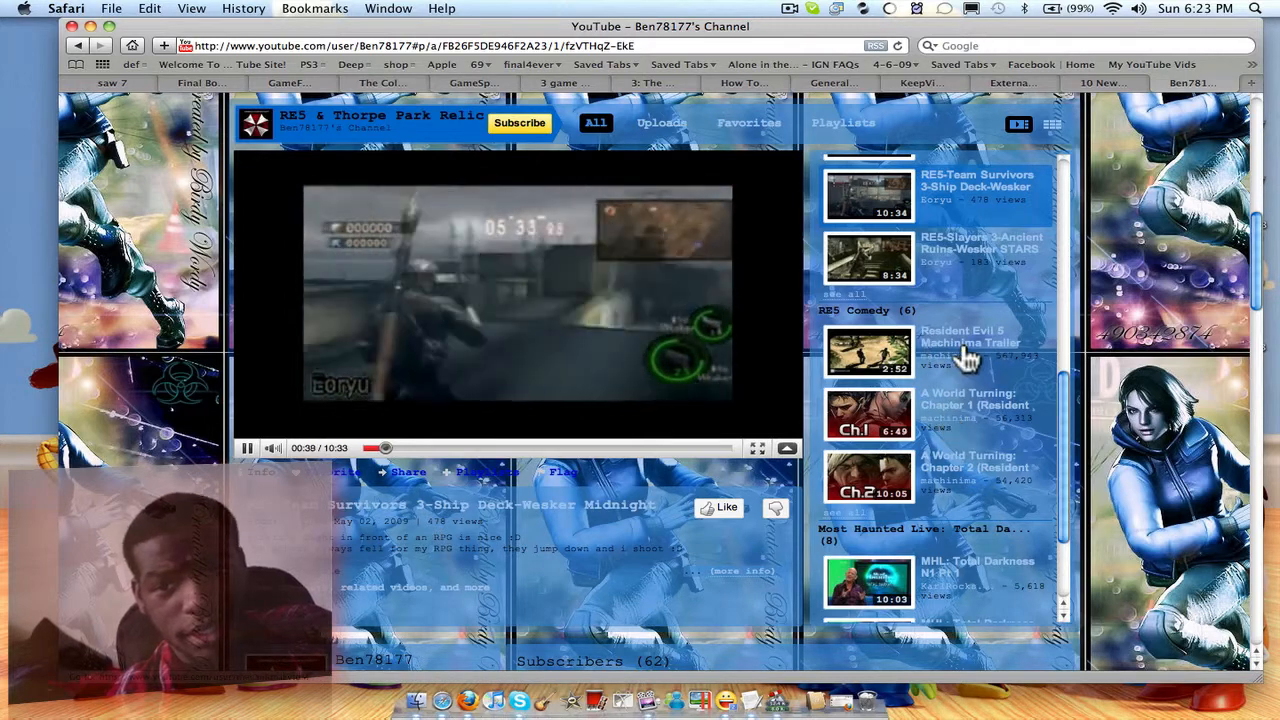
click(868, 352)
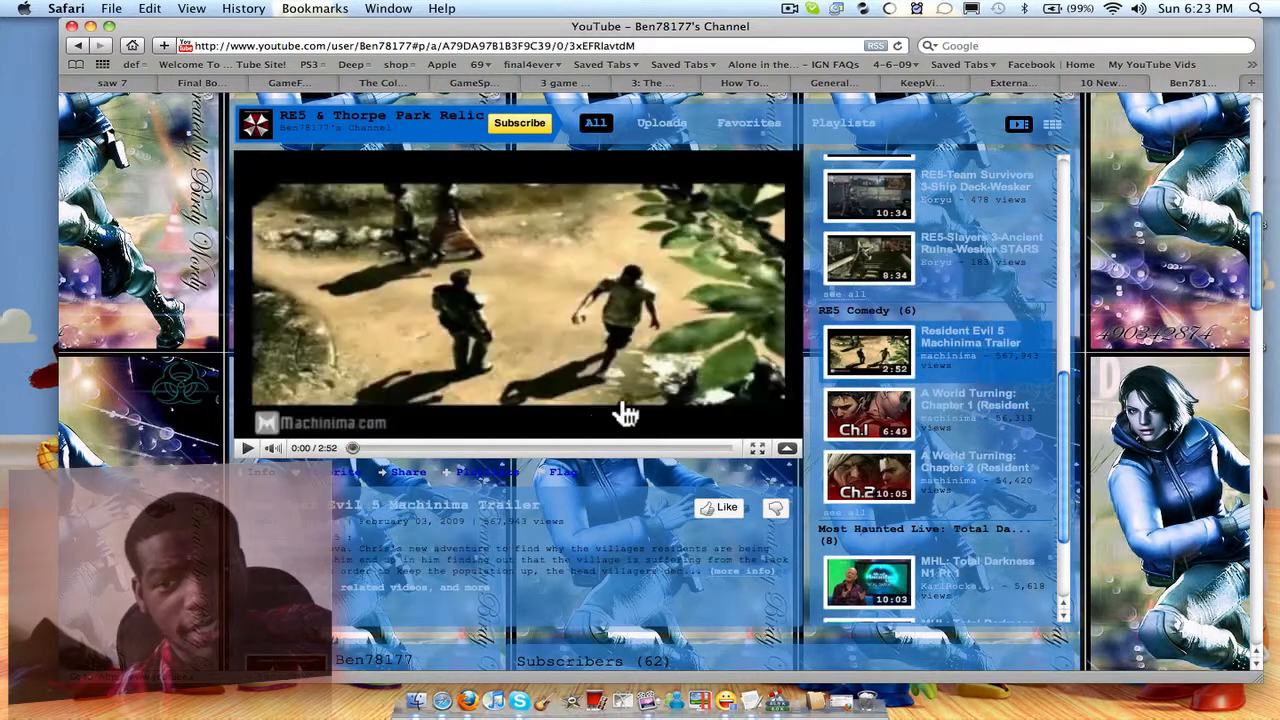